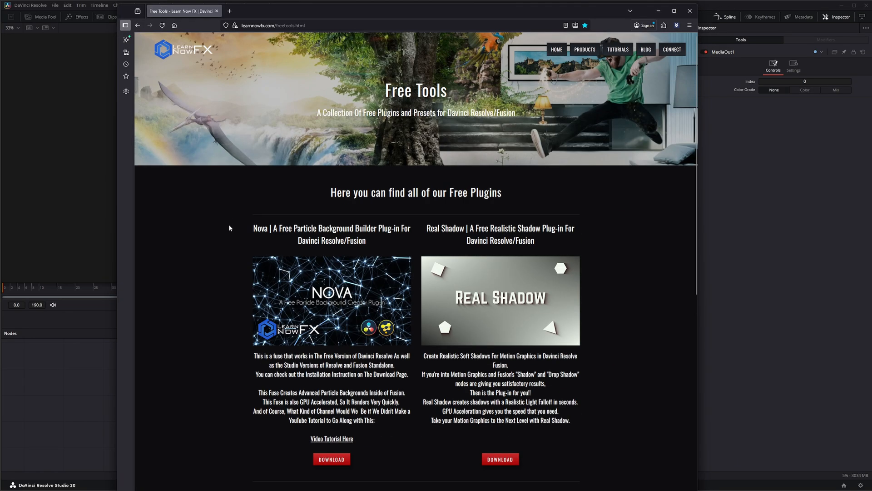
# Browse to AppData > Roaming > Blackmagic Design > DaVinci Resolve > Support > Fusion, at its Fuses folder
pyautogui.scroll(-3)
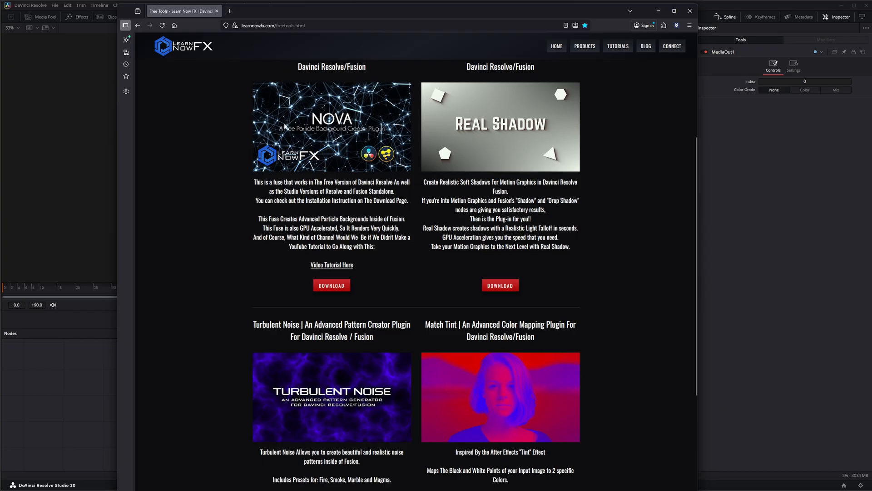
pyautogui.moveTo(322, 279)
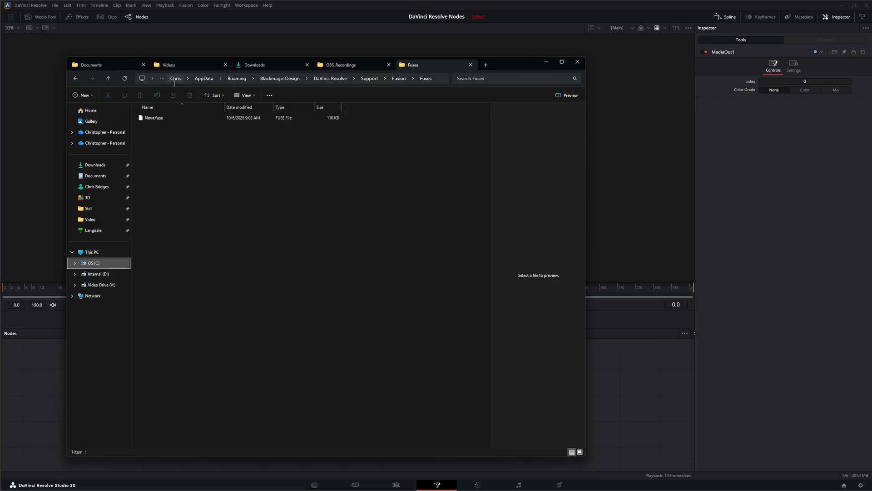
pyautogui.moveTo(226, 91)
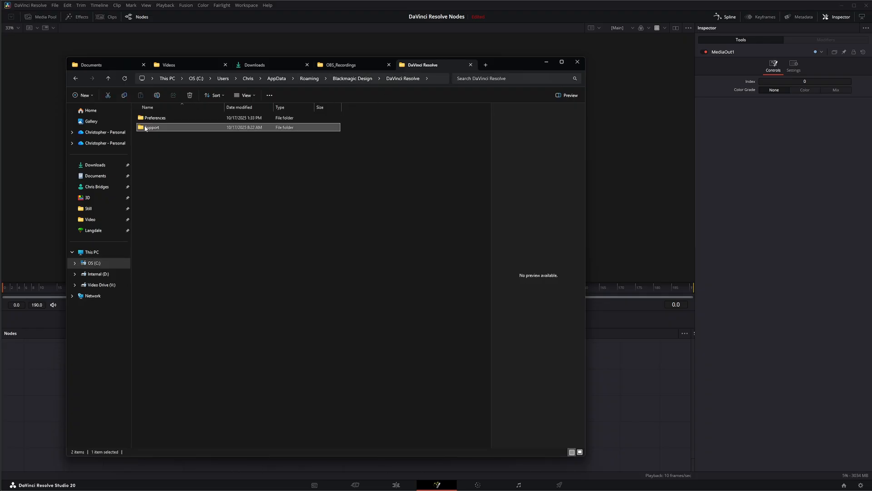
pyautogui.doubleClick(152, 127)
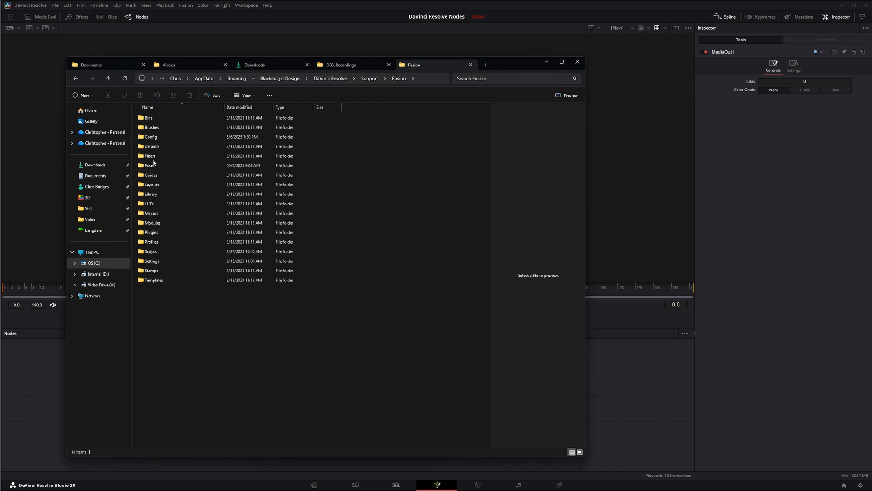
pyautogui.click(149, 166)
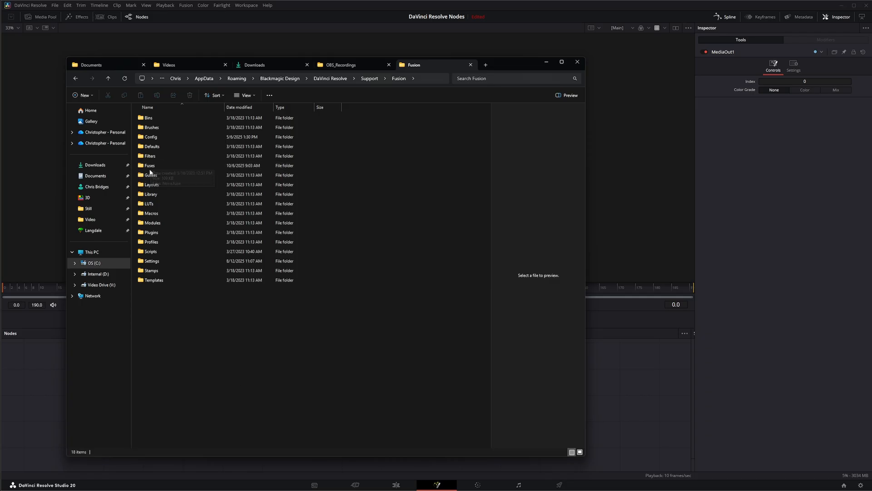
pyautogui.moveTo(193, 211)
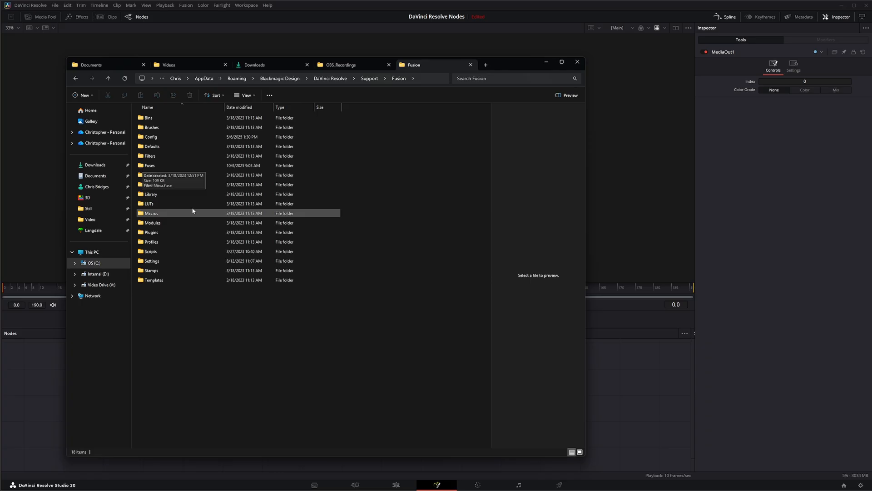
pyautogui.doubleClick(149, 165)
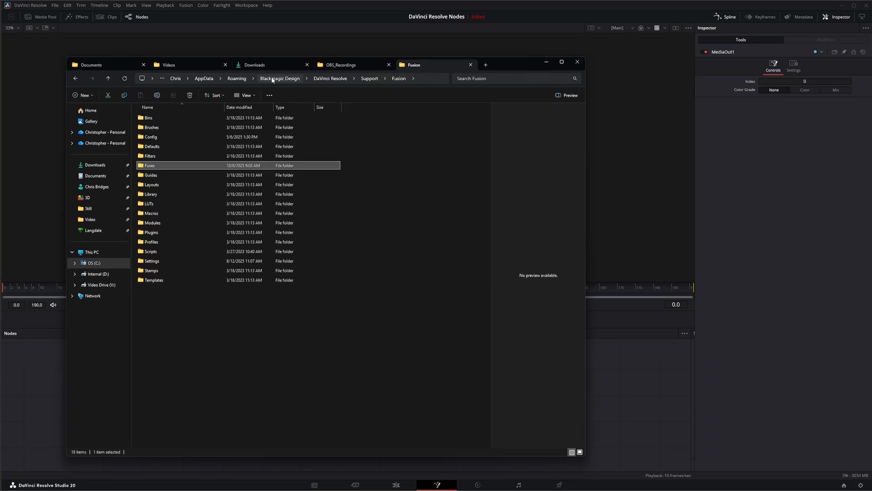
# Go up to Blackmagic Design and open Fusion > Fuses to confirm Nova.fuse is present
pyautogui.click(280, 78)
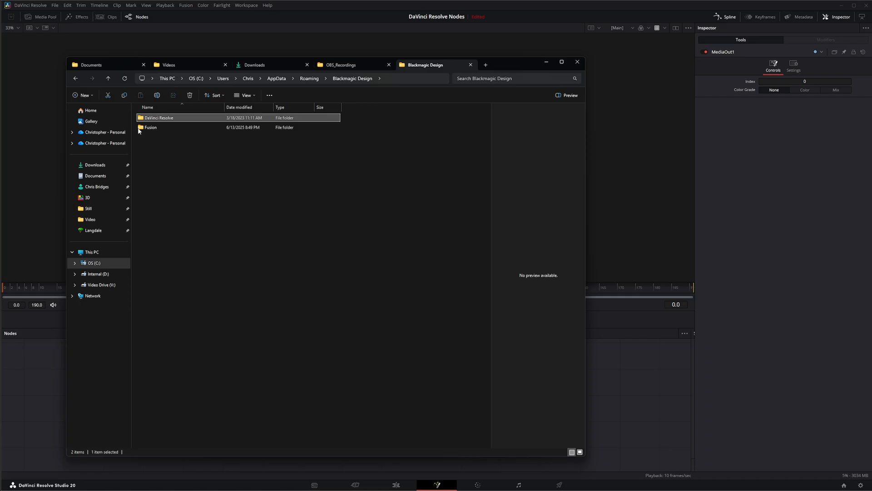
pyautogui.doubleClick(151, 128)
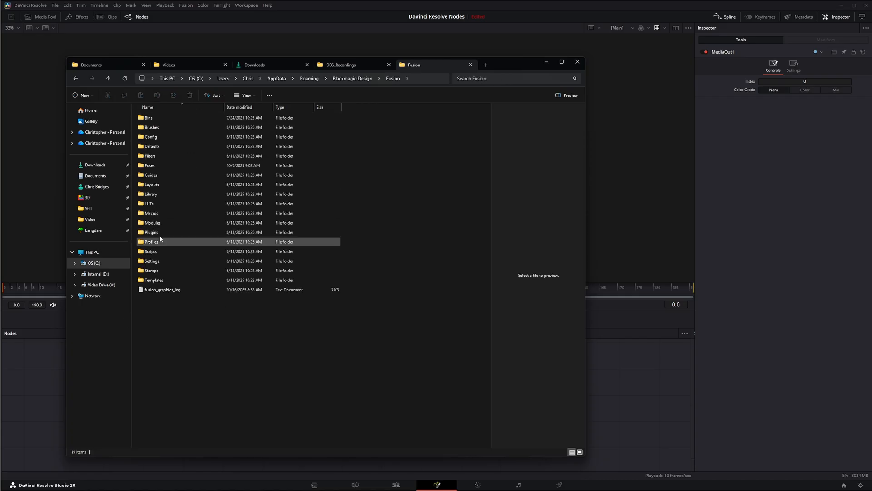
pyautogui.doubleClick(150, 165)
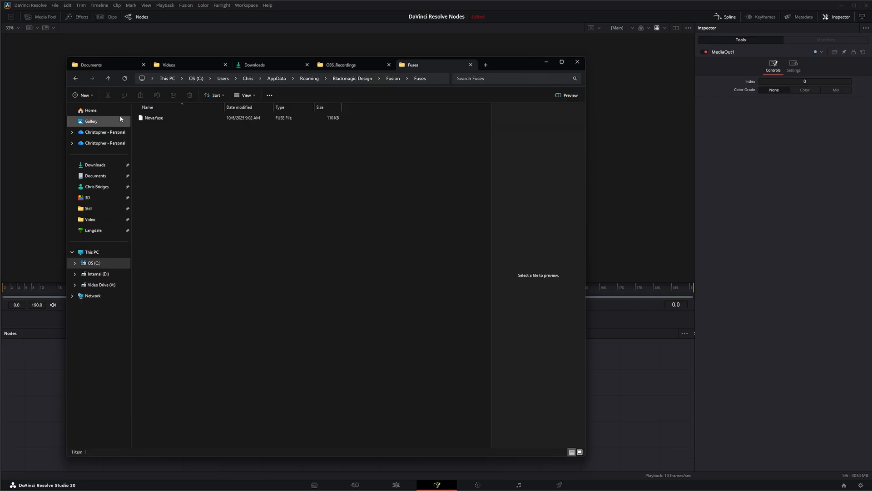
pyautogui.click(352, 78)
pyautogui.write('n')
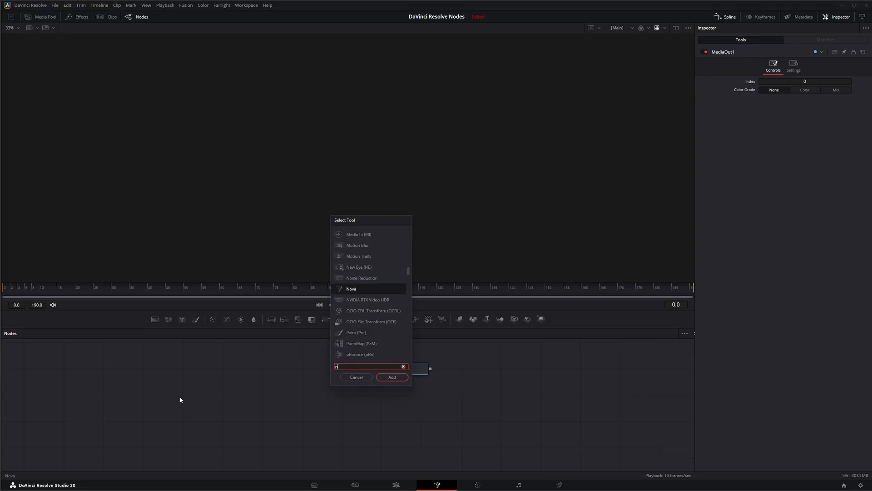
# Add the Nova tool as a Nova1 node, position it, and load it into the viewer
pyautogui.click(391, 377)
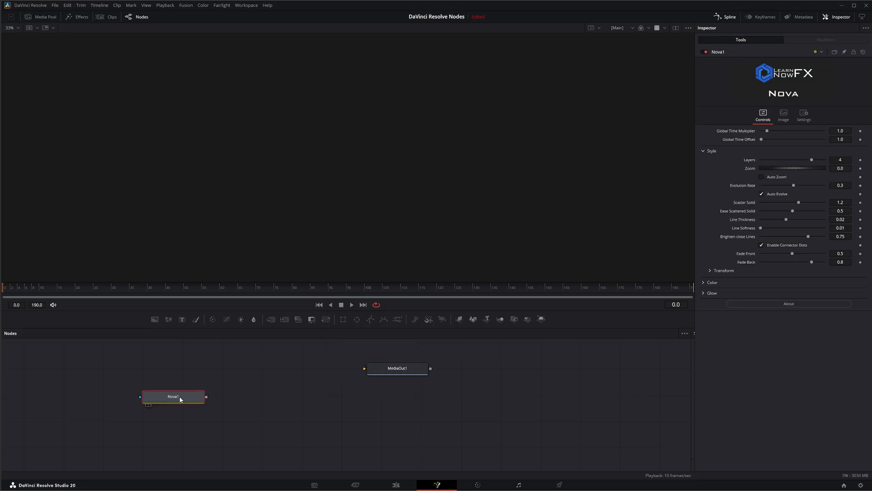
pyautogui.moveTo(173, 396); pyautogui.dragTo(236, 374)
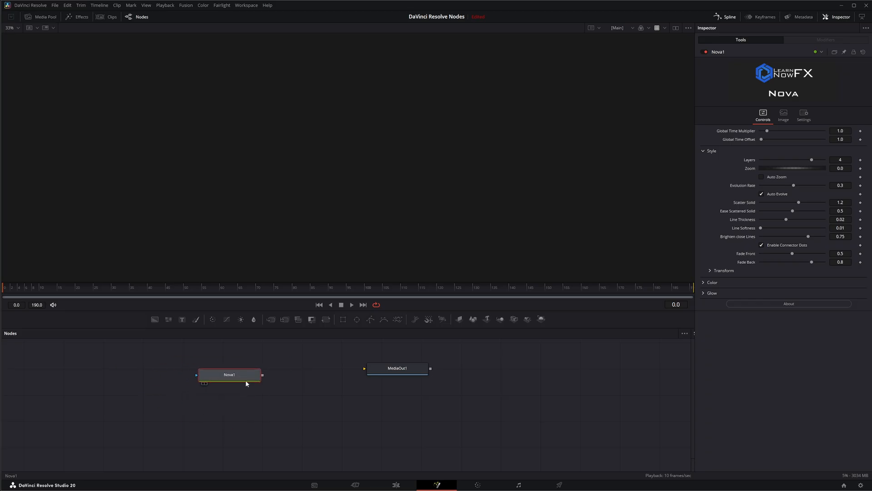
pyautogui.moveTo(229, 373); pyautogui.dragTo(238, 378)
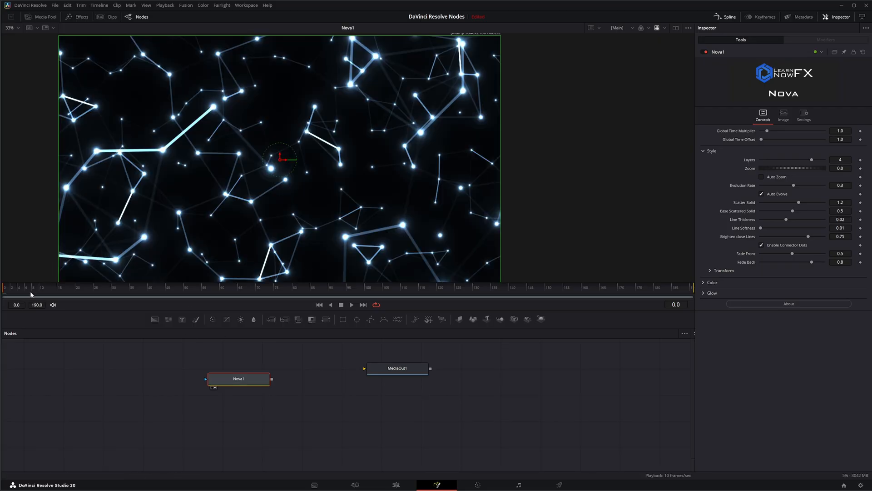
# Set Nova1's Zoom to 9.1 and Scatter Solid to 1.369 in the Inspector
pyautogui.click(505, 287)
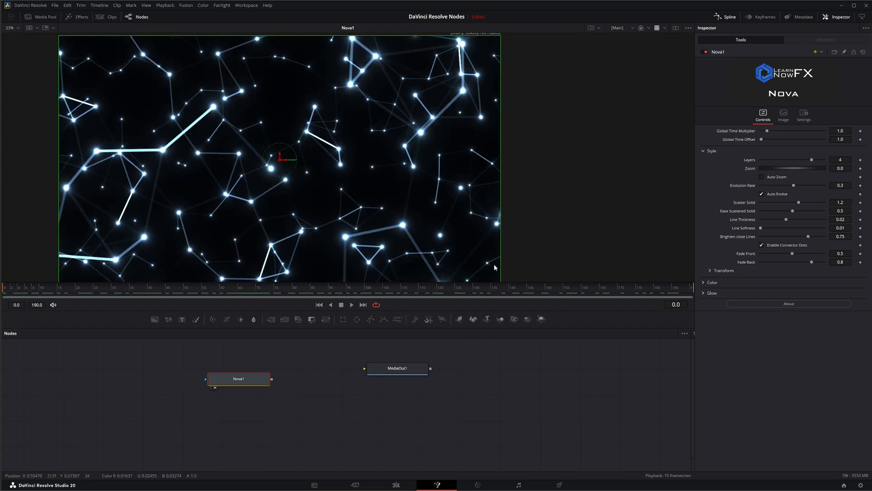
pyautogui.moveTo(770, 168); pyautogui.dragTo(796, 168)
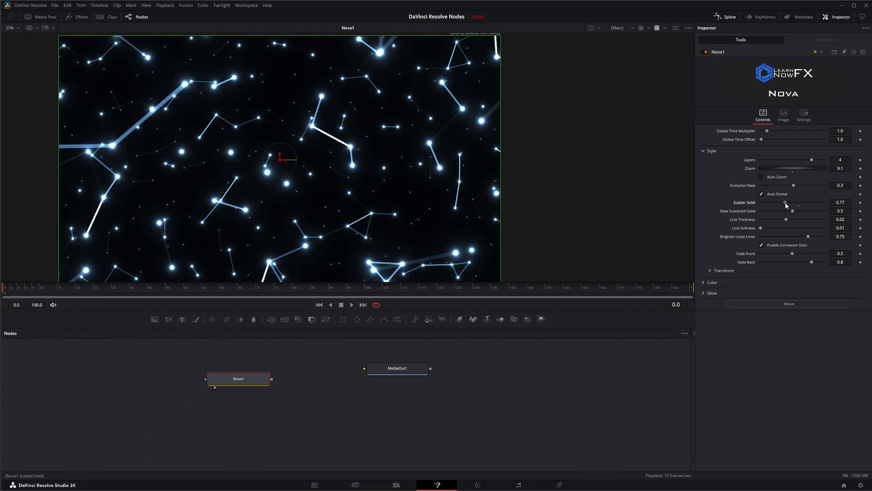
pyautogui.moveTo(785, 202); pyautogui.dragTo(800, 202)
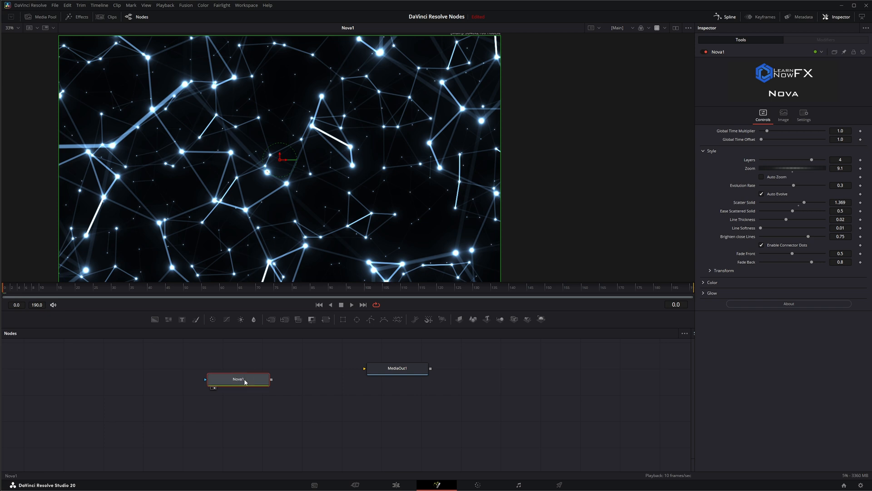
# Rearrange the Nova1 and MediaOut1 nodes in the node graph
pyautogui.moveTo(244, 382); pyautogui.dragTo(230, 381)
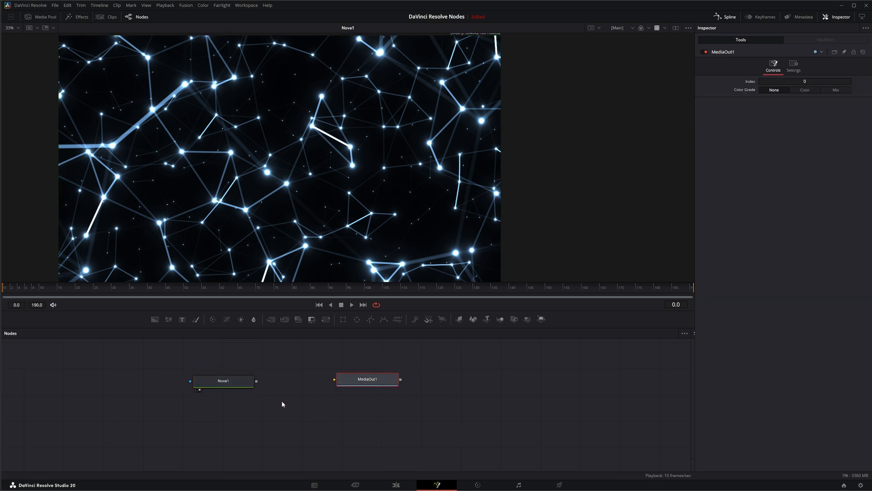
pyautogui.click(223, 380)
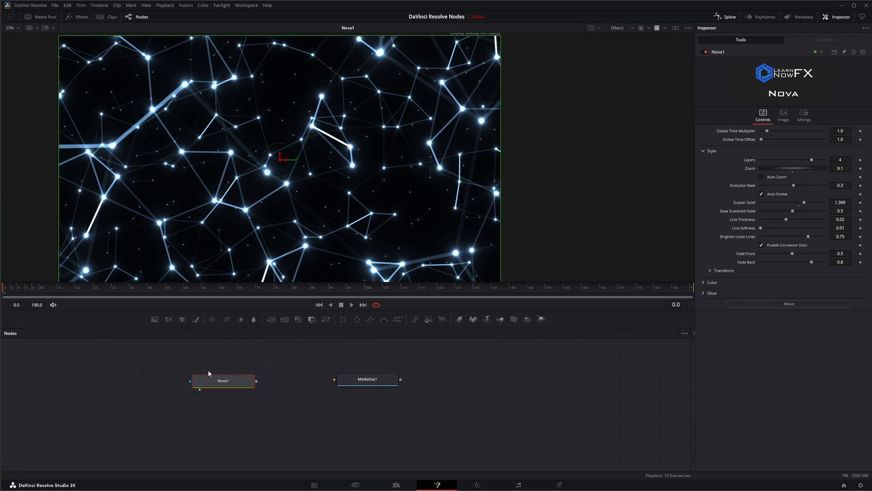
pyautogui.moveTo(223, 381); pyautogui.dragTo(216, 373)
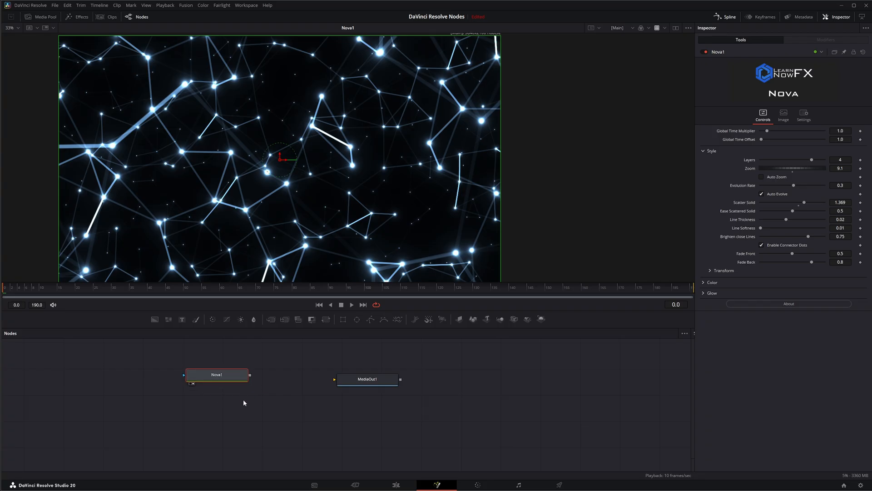